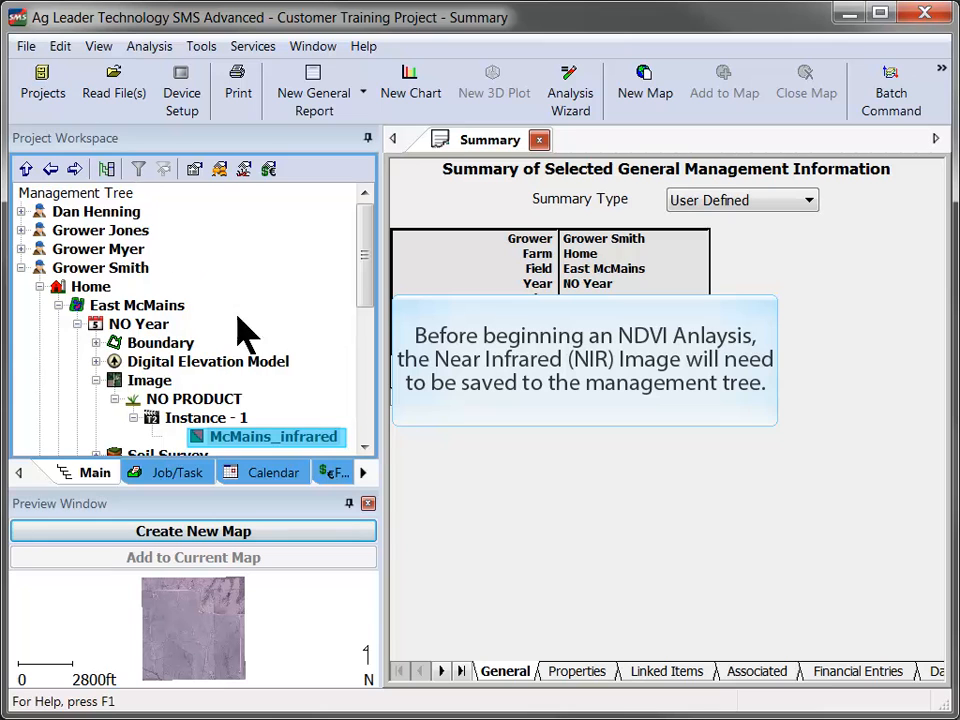
mouse_move(332, 450)
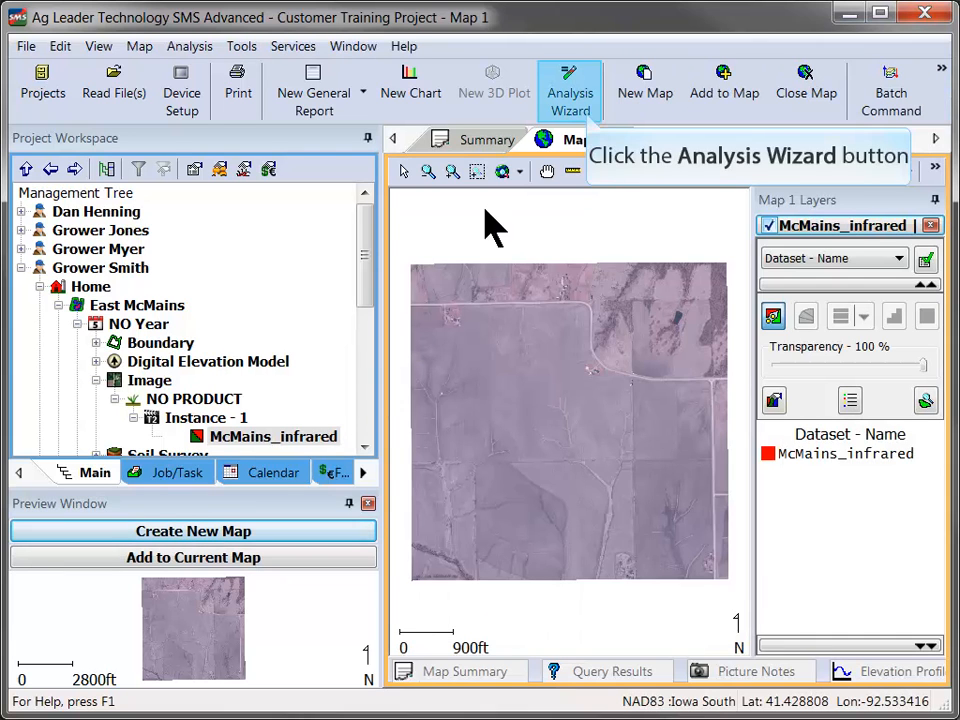
mouse_move(550, 144)
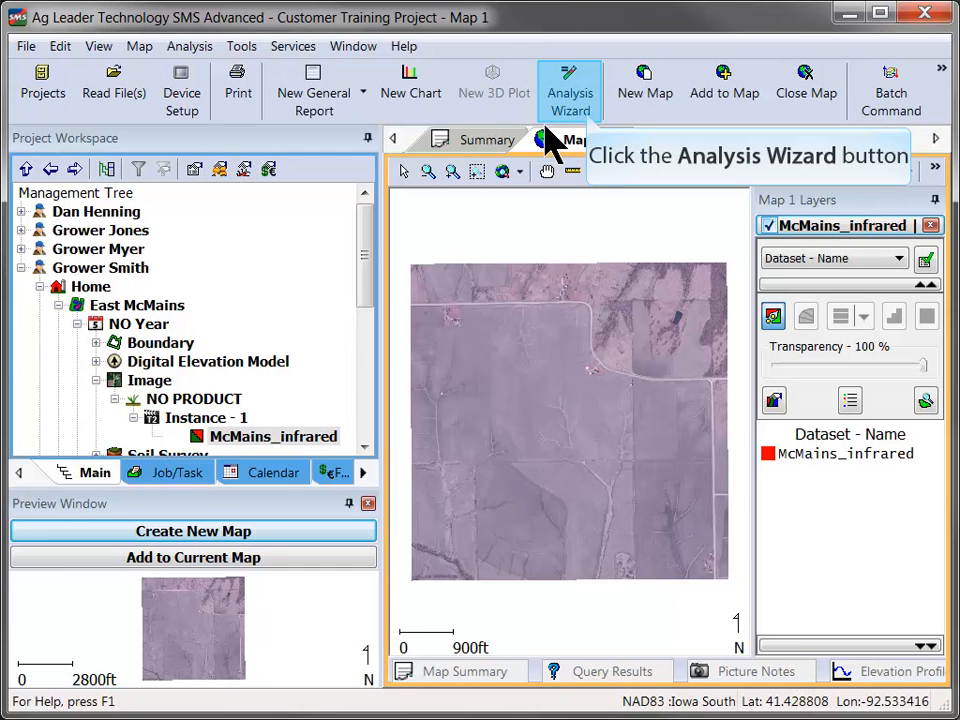
Launch the Analysis Wizard and choose NDVI Analysis for a single field
click(570, 84)
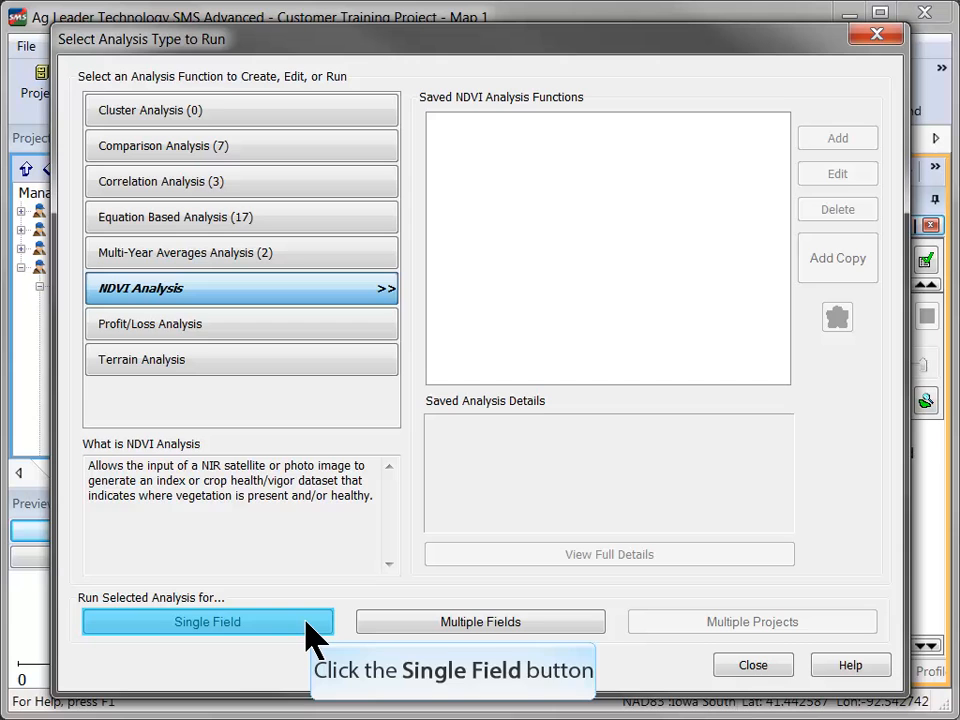
click(208, 620)
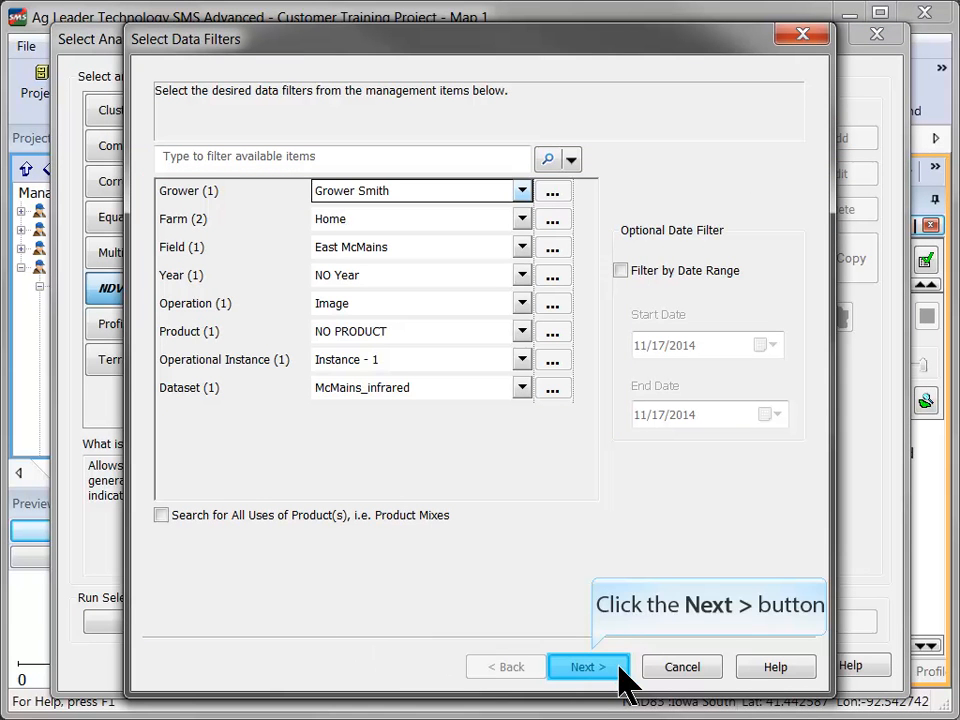
Accept the Grower Smith / East McMains / McMains_infrared filters and keep the filtered dataset
click(588, 666)
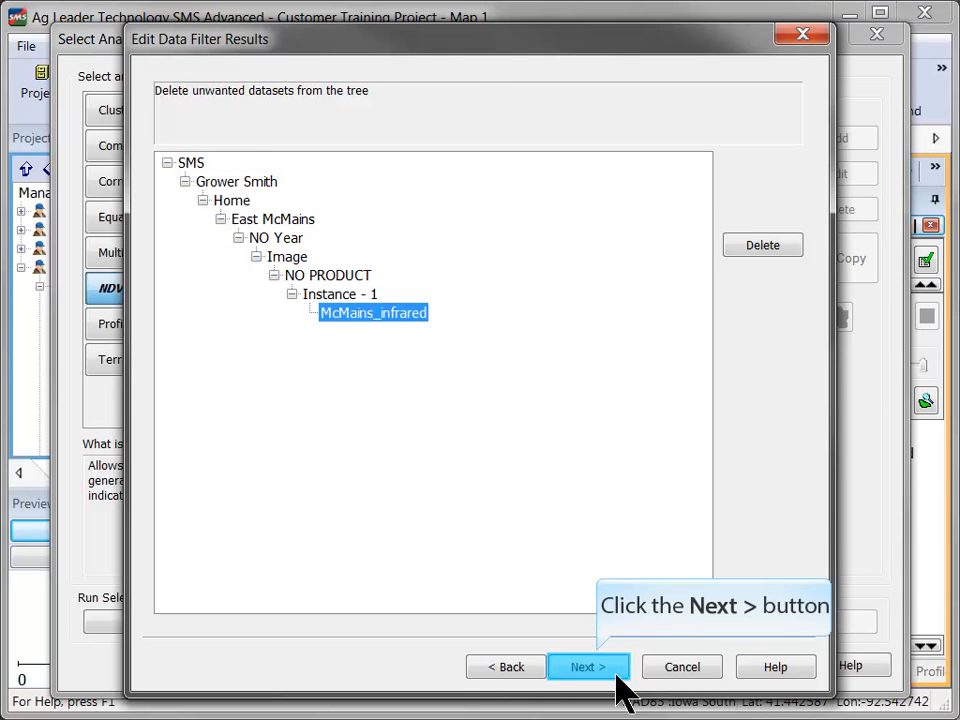
click(588, 666)
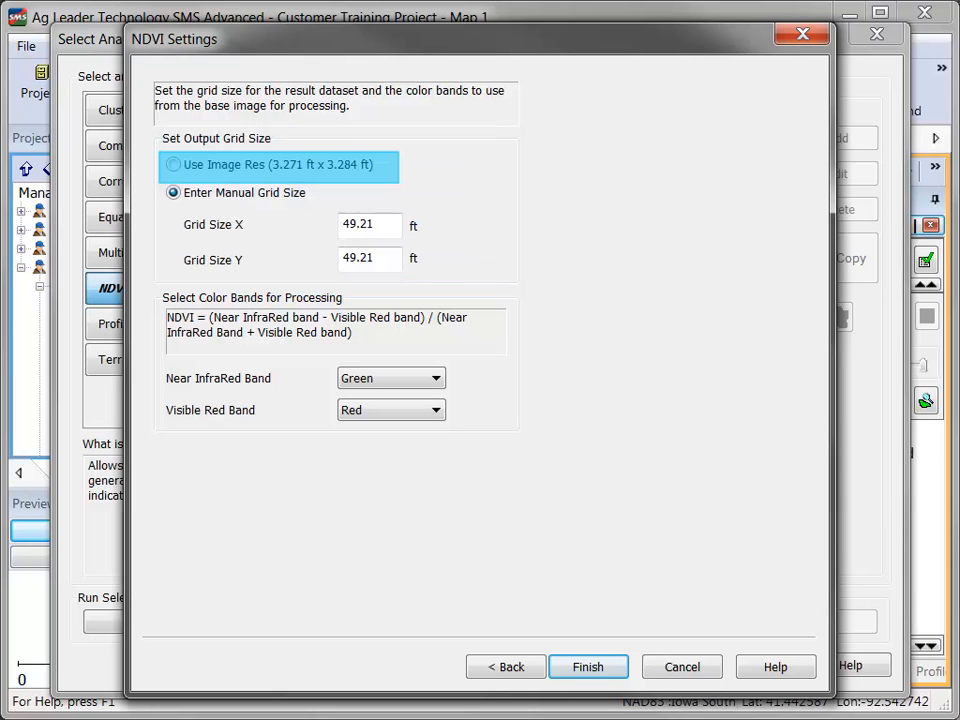
Change the manual NDVI grid size from 49.21 ft to 25 ft for X and Y, keeping Green/Red bands
click(172, 192)
text(25)
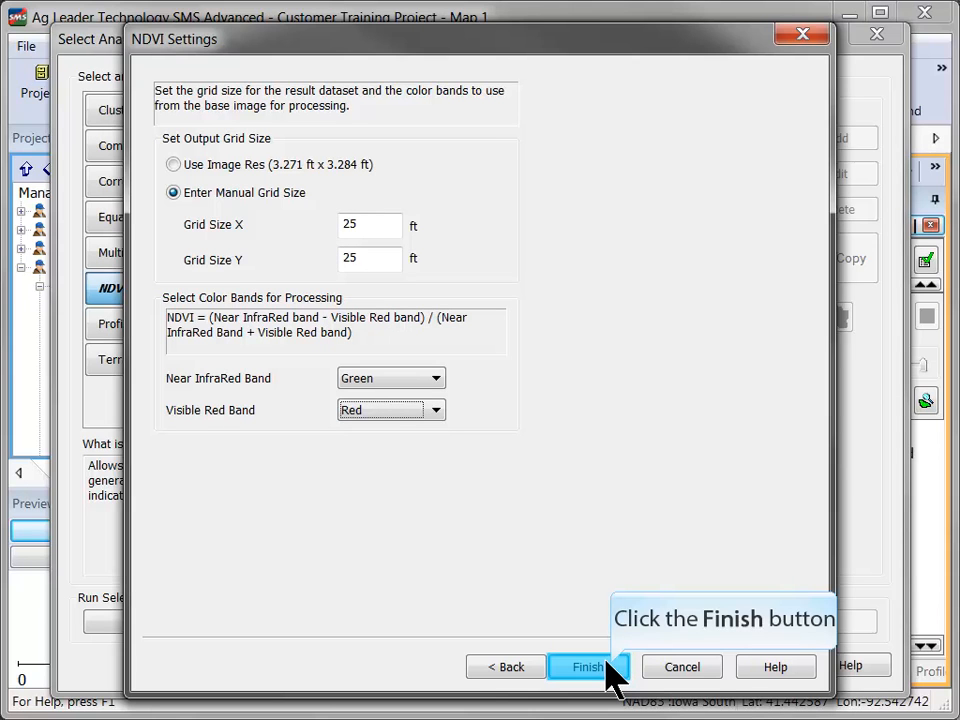
Generate the NDVI dataset and save it under Grower Smith, East McMains, 2014 Analysis Results
click(588, 668)
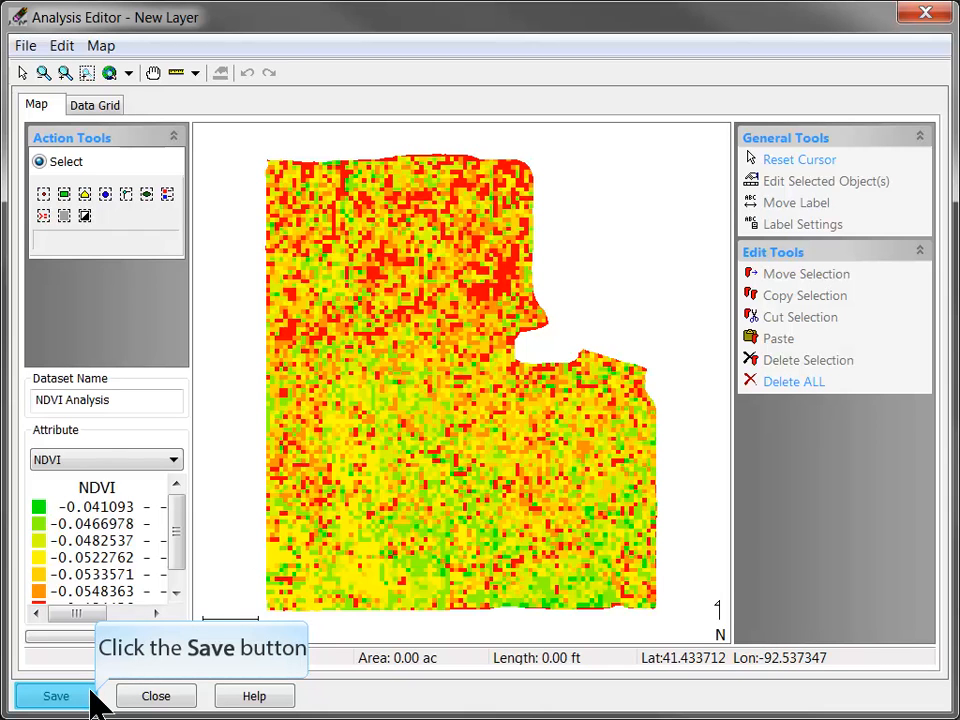
click(56, 696)
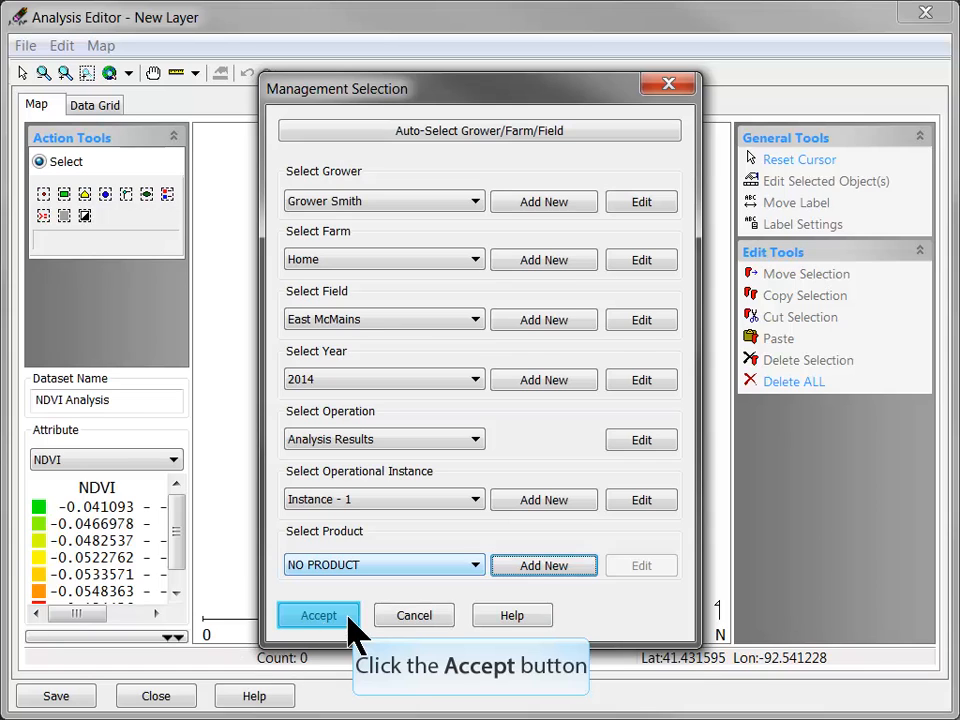
click(318, 616)
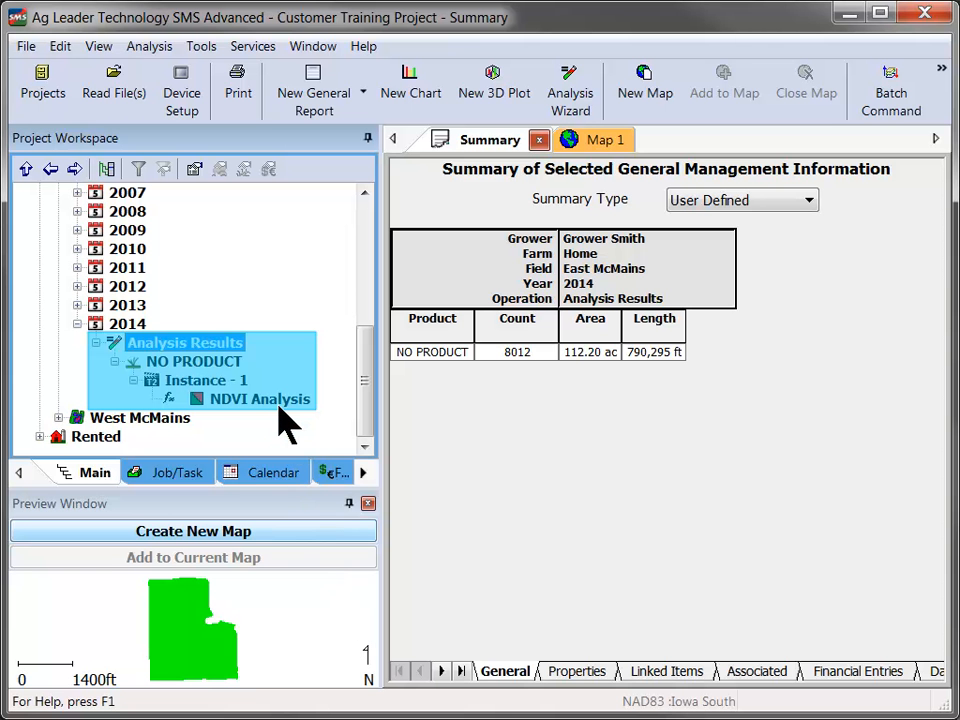